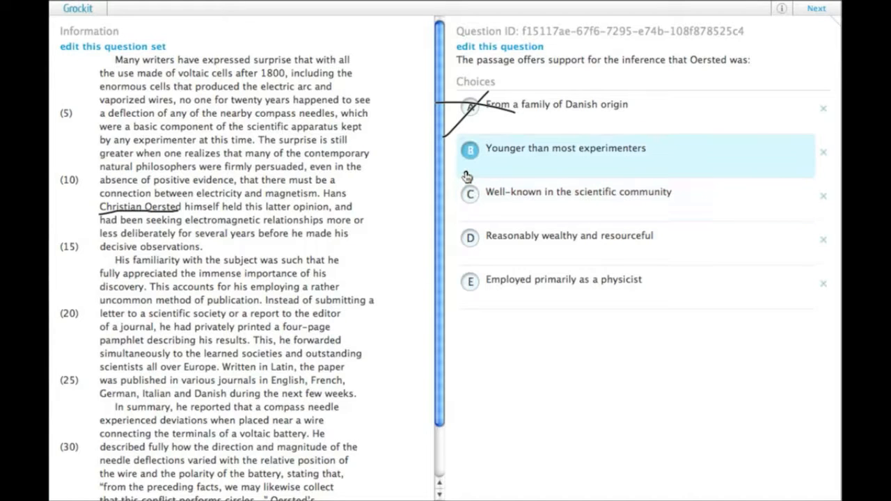
mouse_move(369, 229)
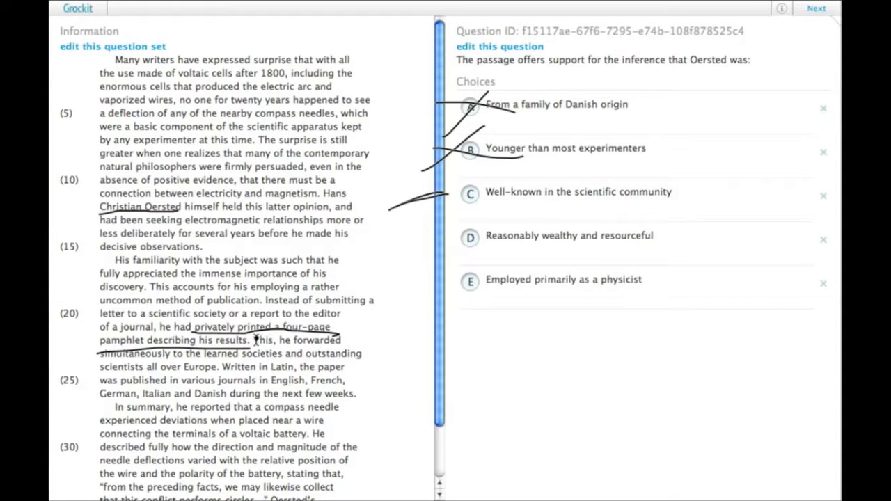
mouse_move(257, 317)
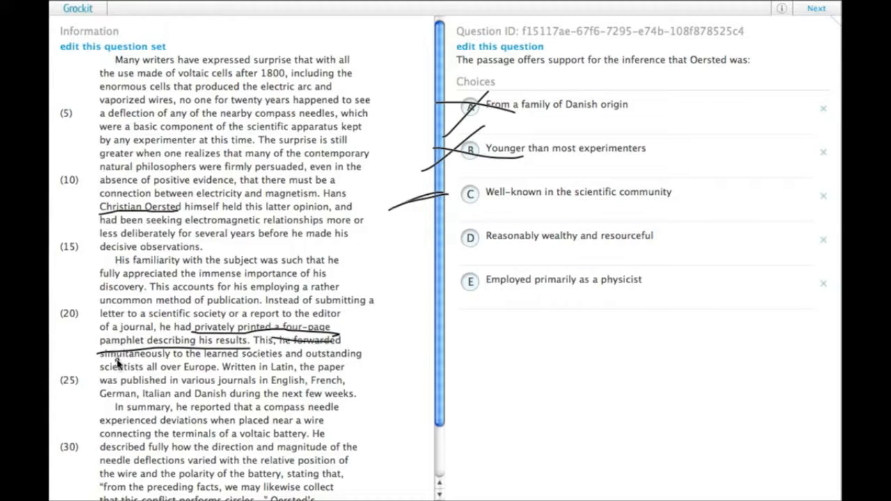
Step: Underline the passage lines on the pamphlet forwarded across Europe, then underline choice D
drag(108, 362, 362, 358)
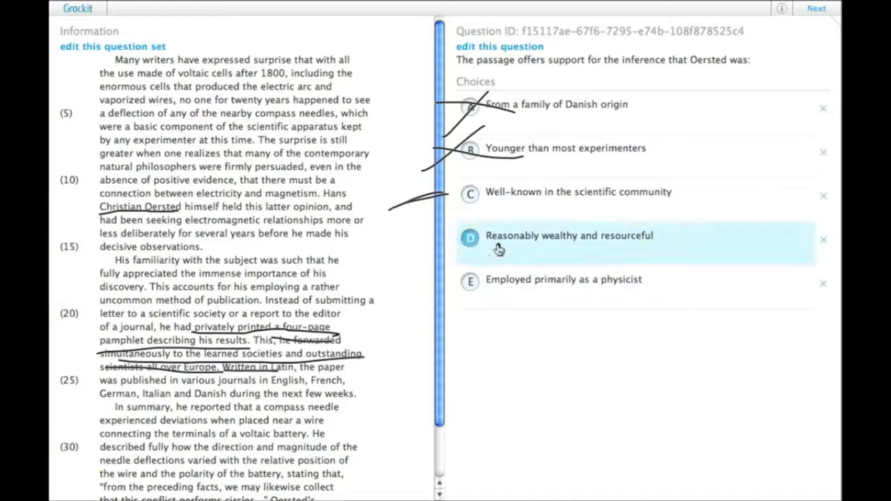
drag(494, 252, 672, 243)
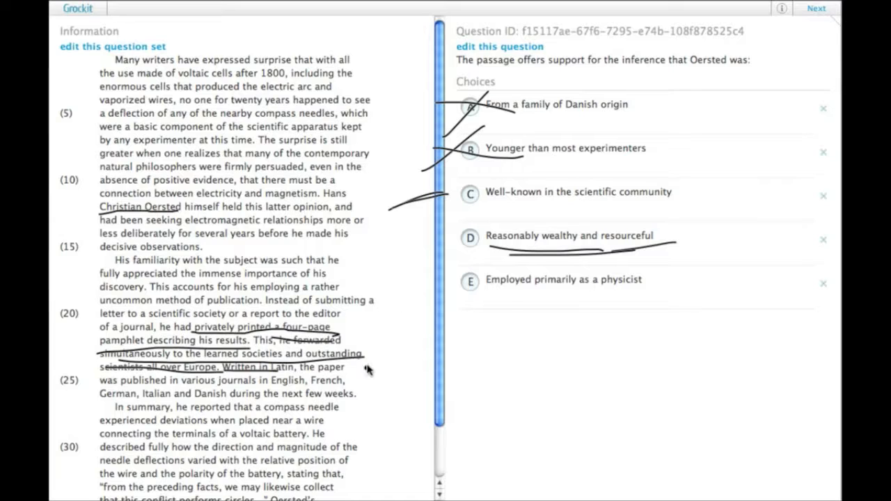
mouse_move(379, 352)
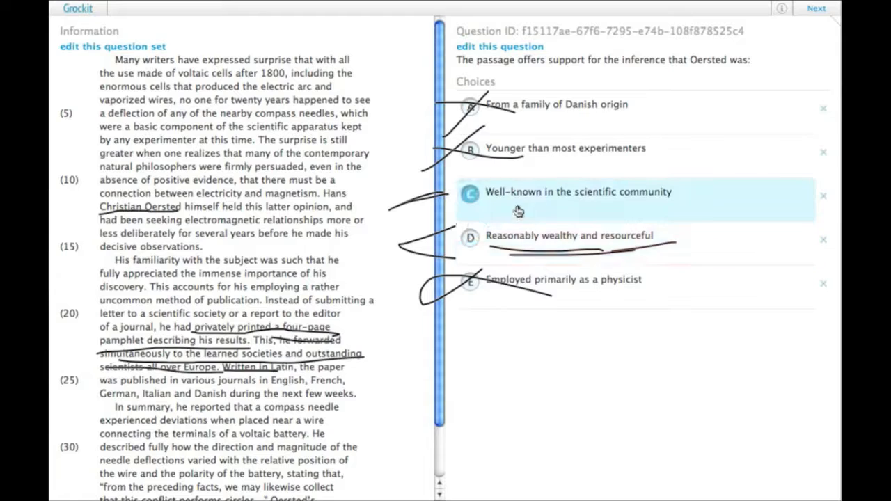
mouse_move(498, 200)
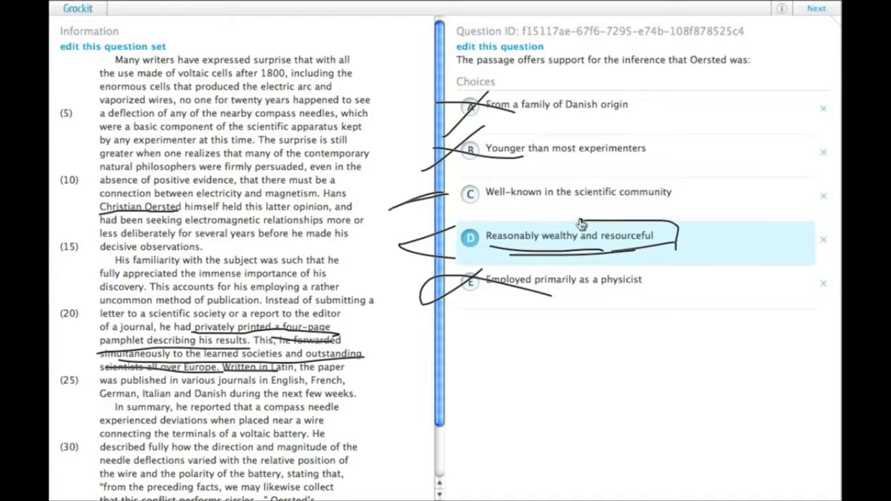
Step: Complete the box around choice D to mark it as the answer
click(578, 192)
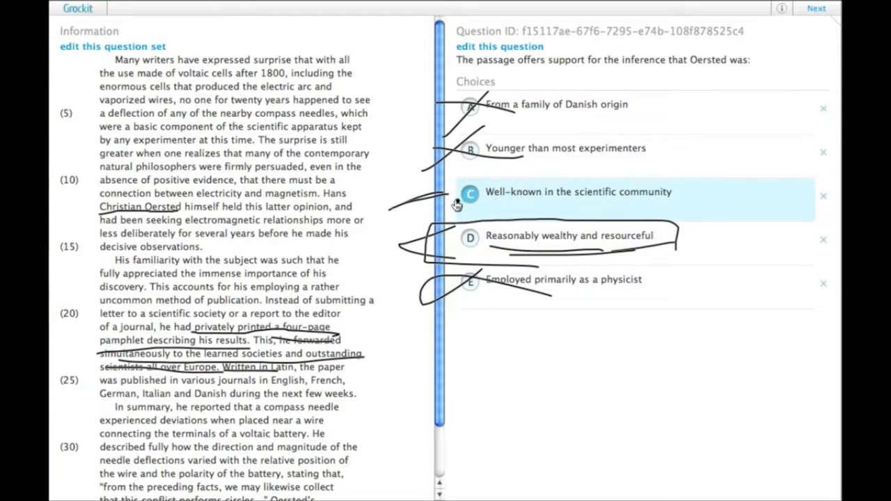